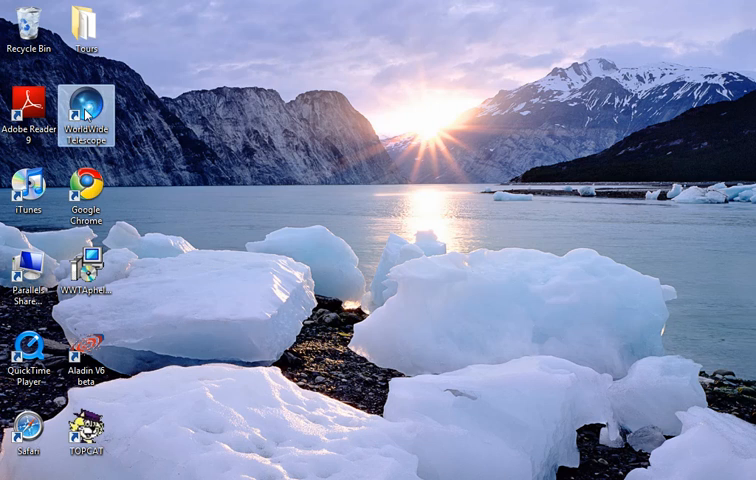
Launch WorldWide Telescope from its desktop icon so the sky view appears.
{"action": "double_click", "coordinate": [88, 110]}
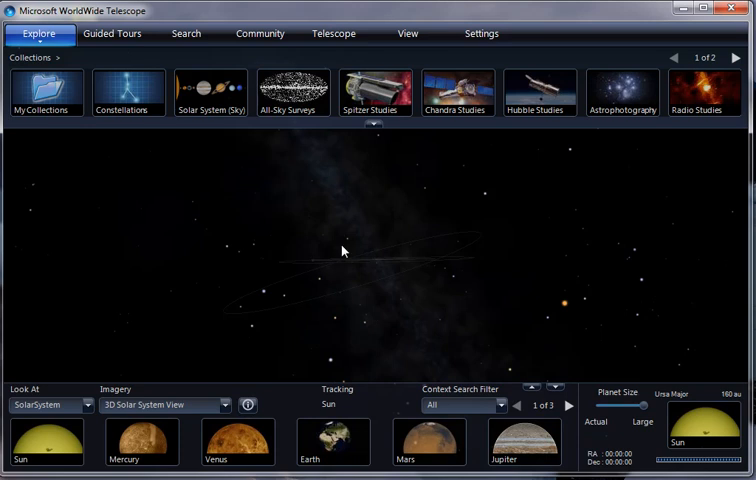
{"action": "mouse_move", "coordinate": [128, 92]}
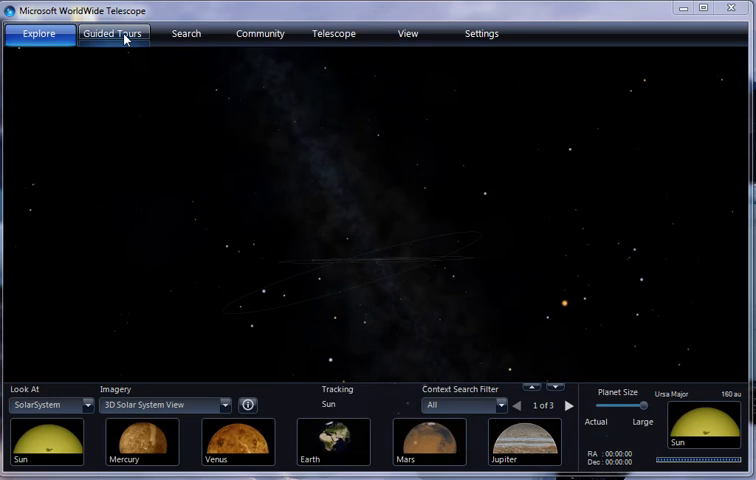
Start a new tour from the Guided Tours menu, bringing up the empty Tour Properties form.
{"action": "left_click", "coordinate": [112, 32]}
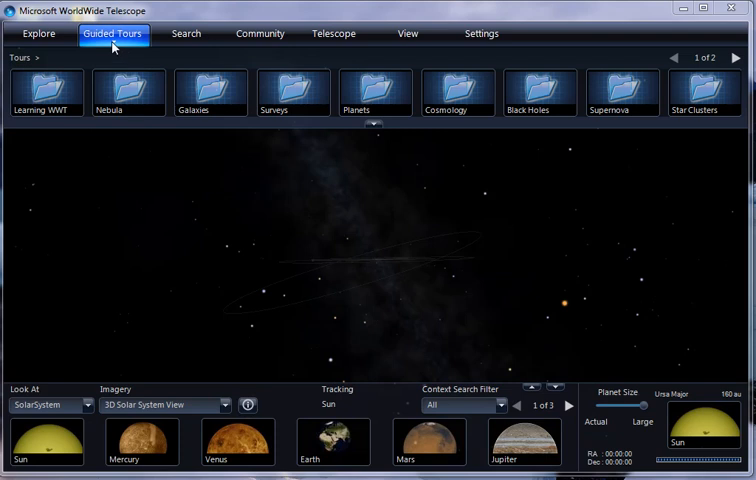
{"action": "left_click", "coordinate": [112, 32]}
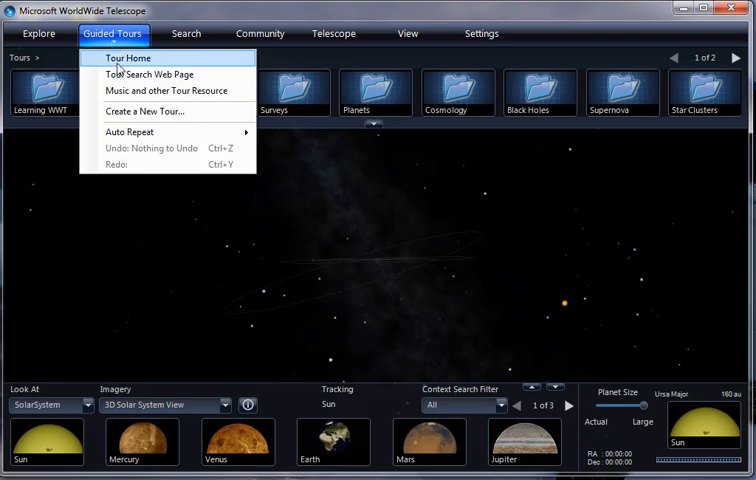
{"action": "mouse_move", "coordinate": [124, 112]}
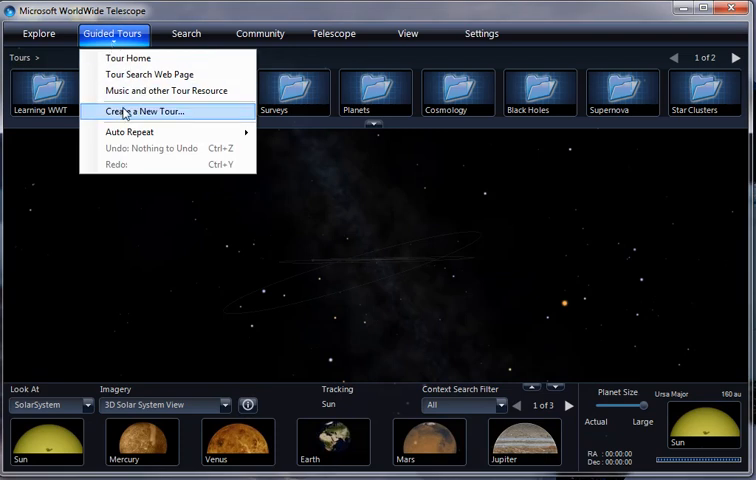
{"action": "left_click", "coordinate": [144, 112]}
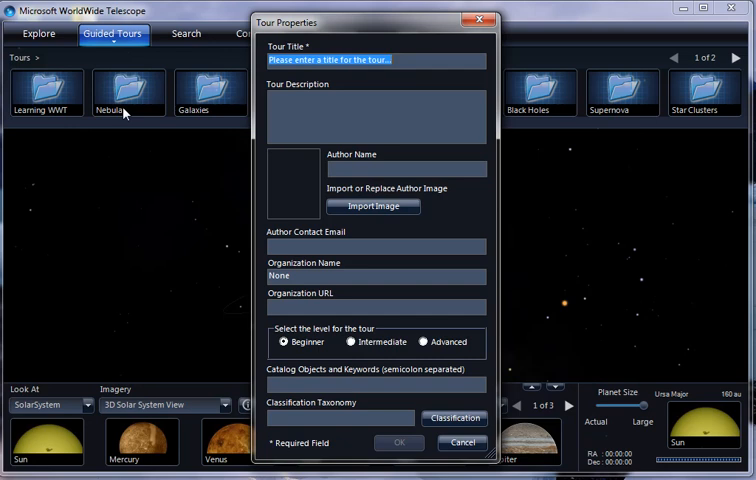
Title the tour 'Stars in Andromeda', set the author to 'Pat & Alyssa' and confirm.
{"action": "type", "text": "Stars in Andromeda"}
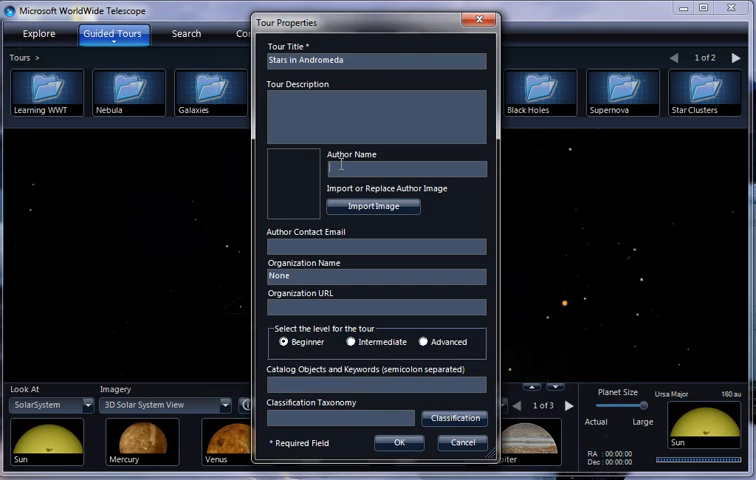
{"action": "type", "text": "Pat &"}
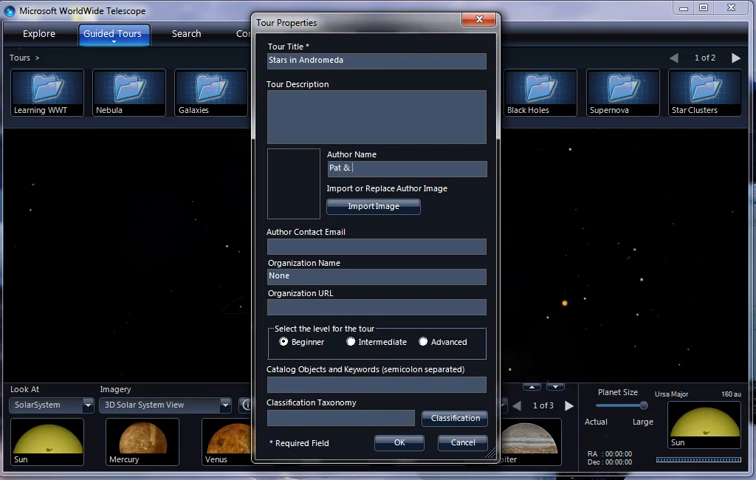
{"action": "type", "text": "Alyssa"}
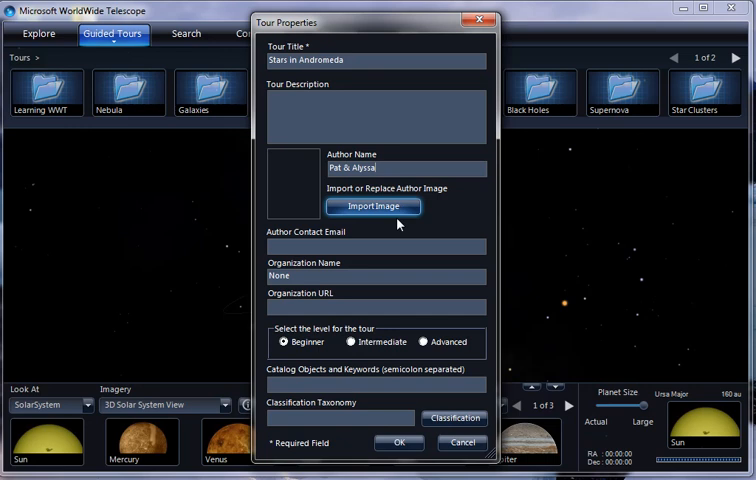
{"action": "mouse_move", "coordinate": [342, 372]}
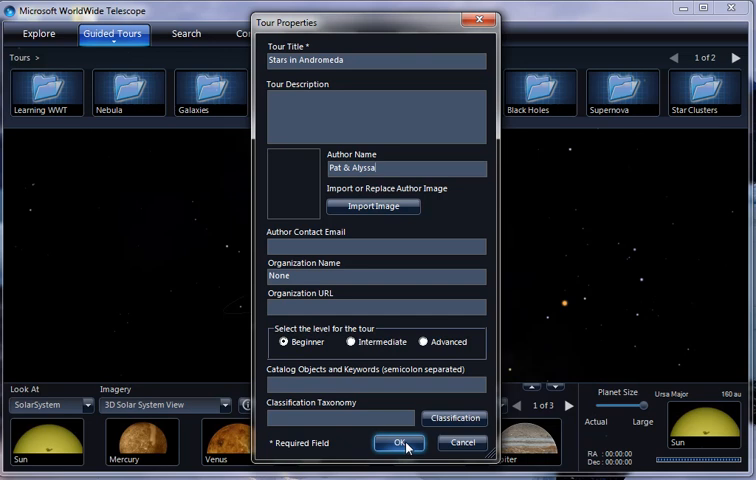
{"action": "left_click", "coordinate": [396, 444]}
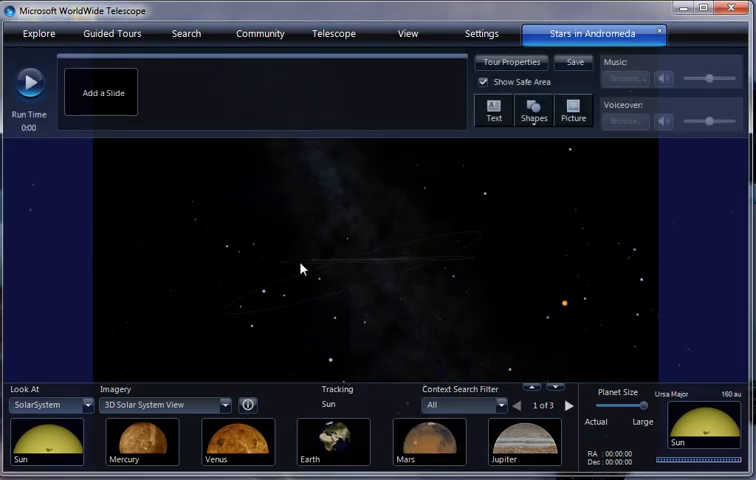
Change the Look At setting from SolarSystem to Sky so the starfield with constellation outlines shows.
{"action": "left_click", "coordinate": [100, 92]}
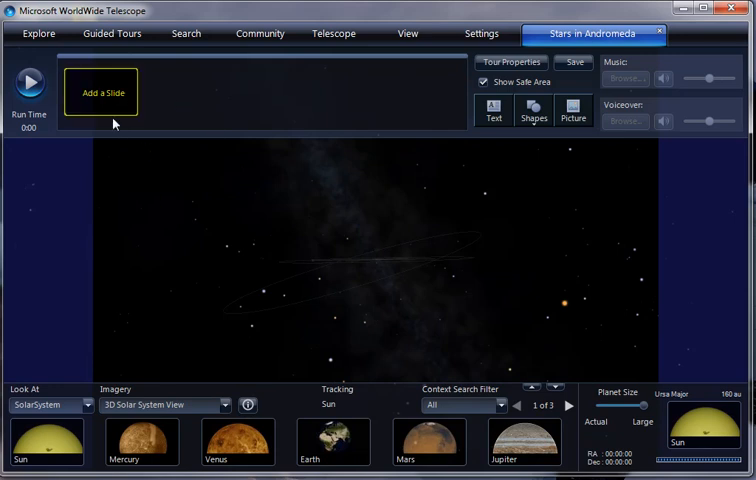
{"action": "left_click", "coordinate": [86, 404]}
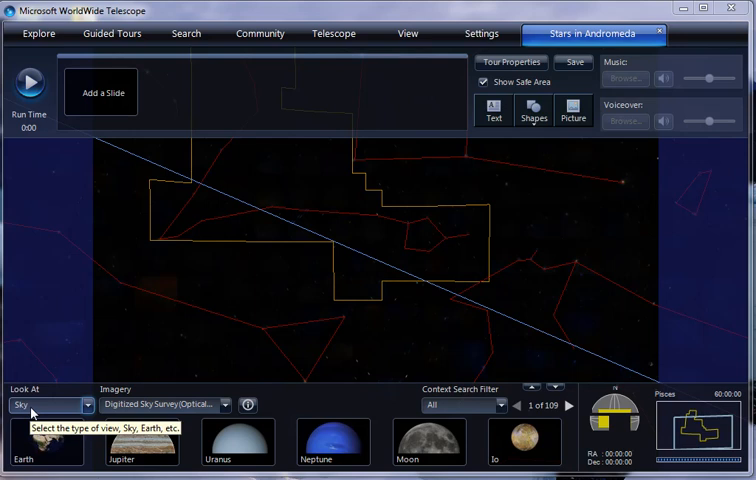
{"action": "mouse_move", "coordinate": [156, 272]}
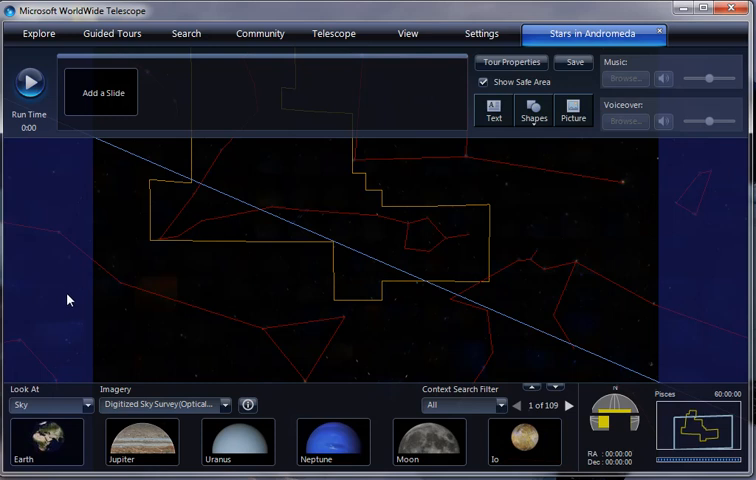
{"action": "mouse_move", "coordinate": [70, 300]}
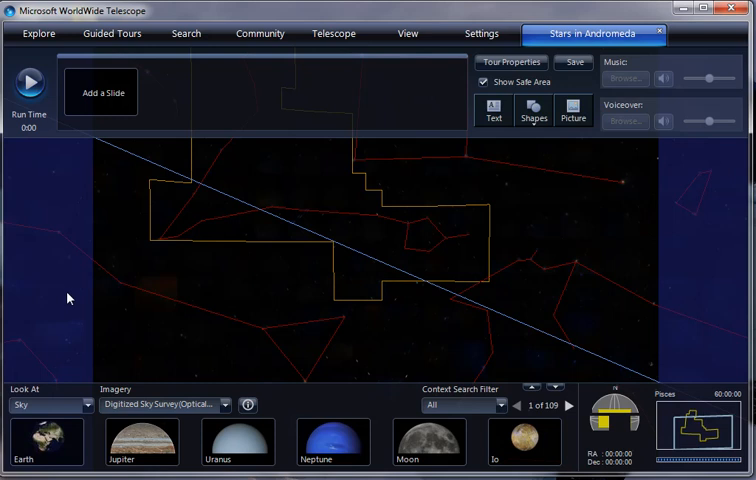
{"action": "mouse_move", "coordinate": [68, 306]}
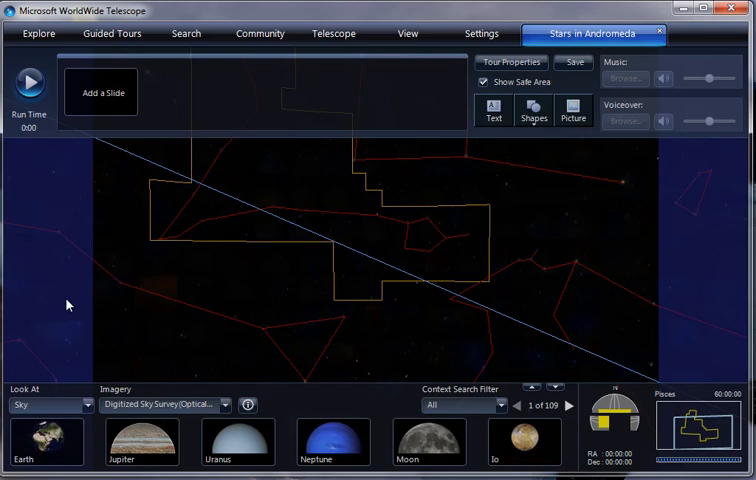
{"action": "mouse_move", "coordinate": [446, 156]}
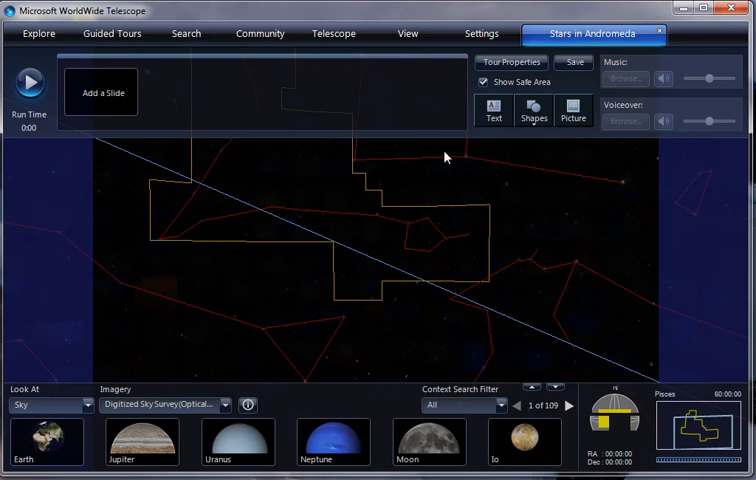
{"action": "left_click", "coordinate": [482, 82]}
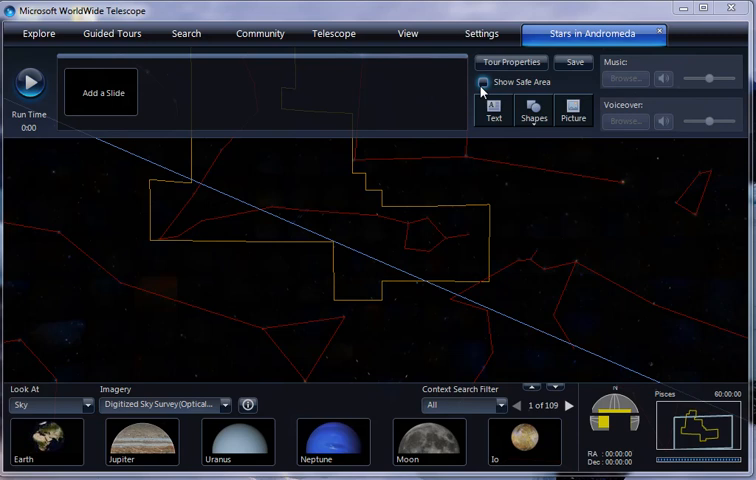
{"action": "left_click", "coordinate": [482, 82]}
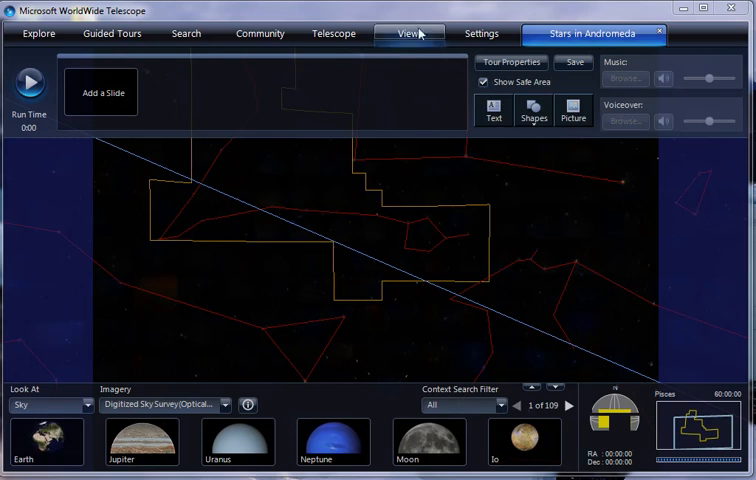
Hide the constellation figures and boundaries in View, then return to the Stars in Andromeda tour editor.
{"action": "left_click", "coordinate": [410, 32]}
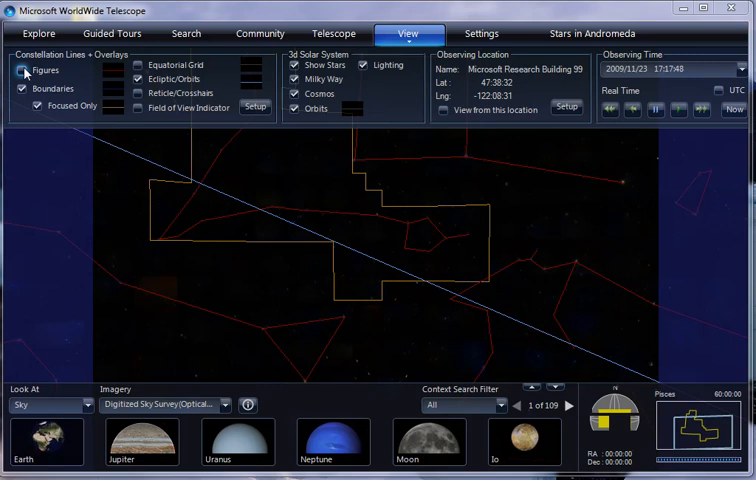
{"action": "left_click", "coordinate": [24, 70]}
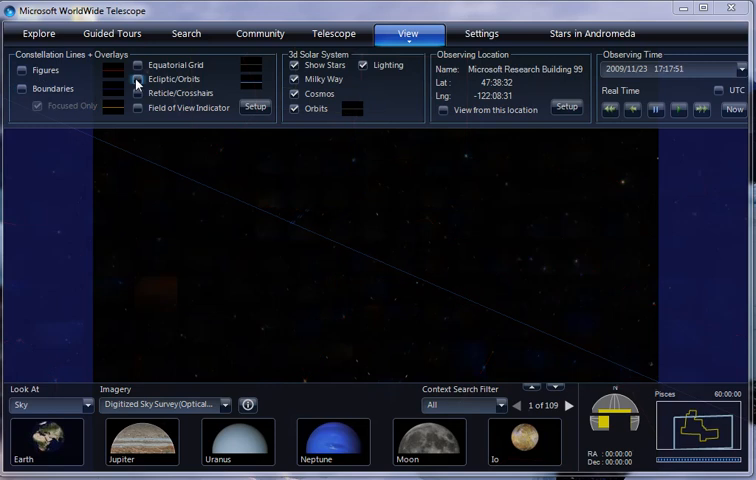
{"action": "left_click", "coordinate": [136, 80]}
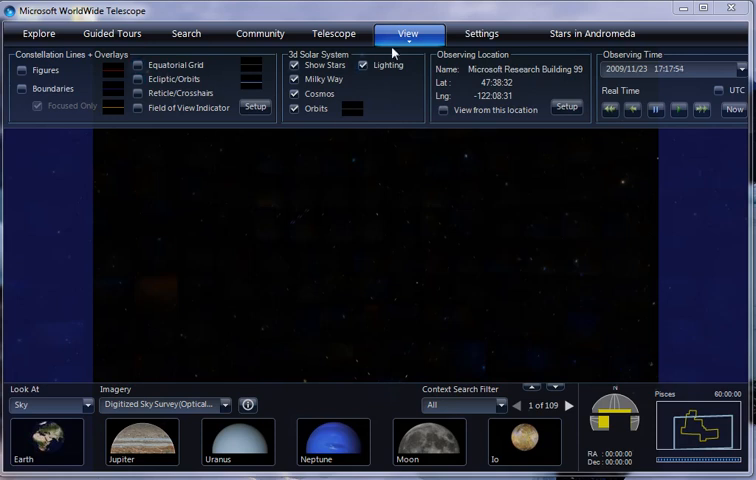
{"action": "left_click", "coordinate": [408, 32]}
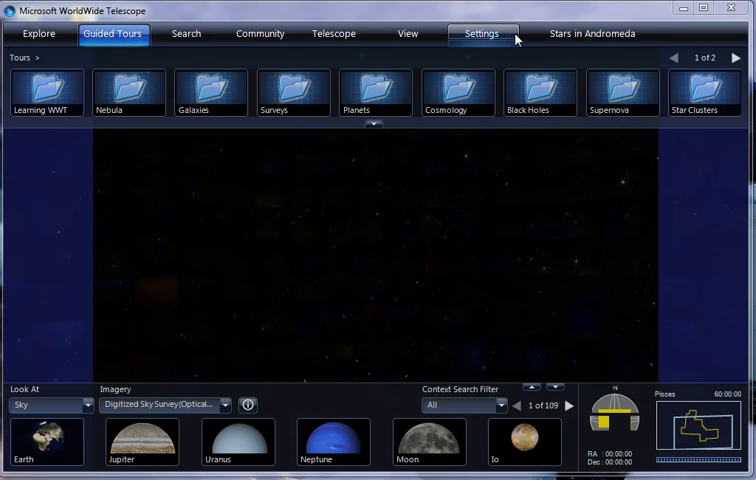
{"action": "left_click", "coordinate": [592, 32]}
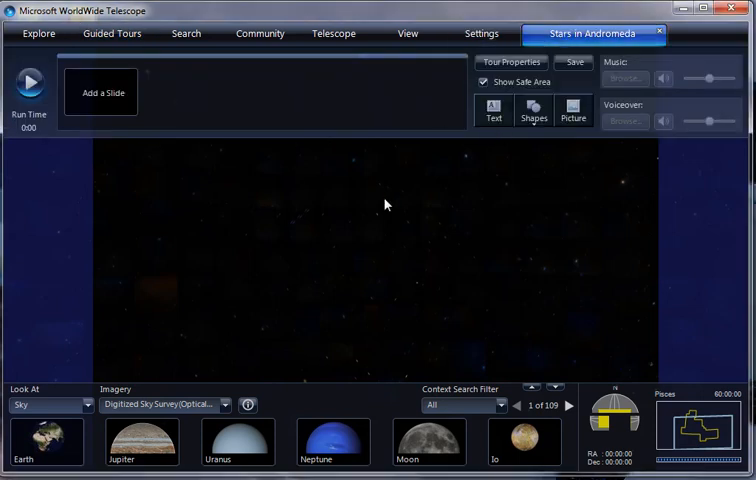
{"action": "mouse_move", "coordinate": [350, 192]}
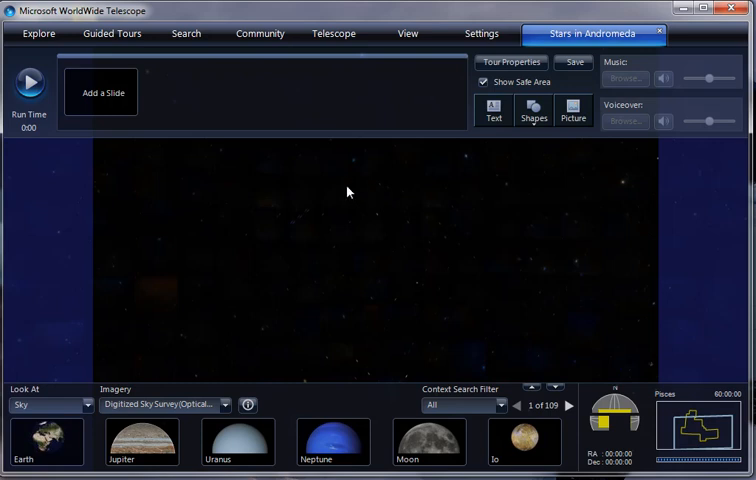
Search the sky for 'orion' to locate the Orion Nebula.
{"action": "left_click", "coordinate": [186, 32]}
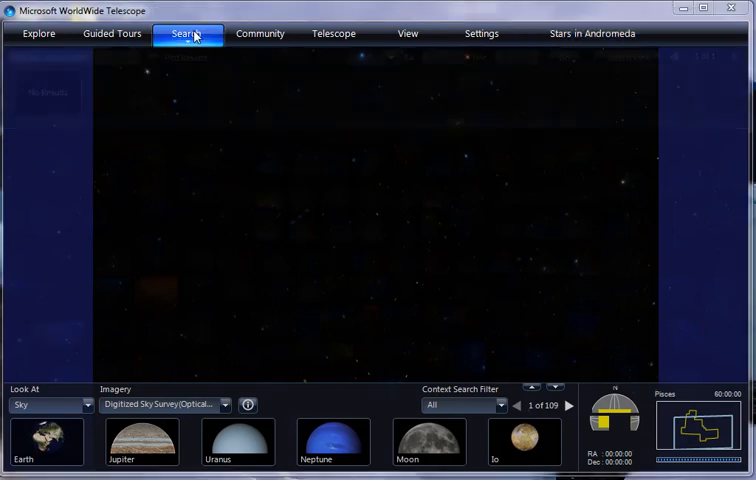
{"action": "left_click", "coordinate": [188, 32]}
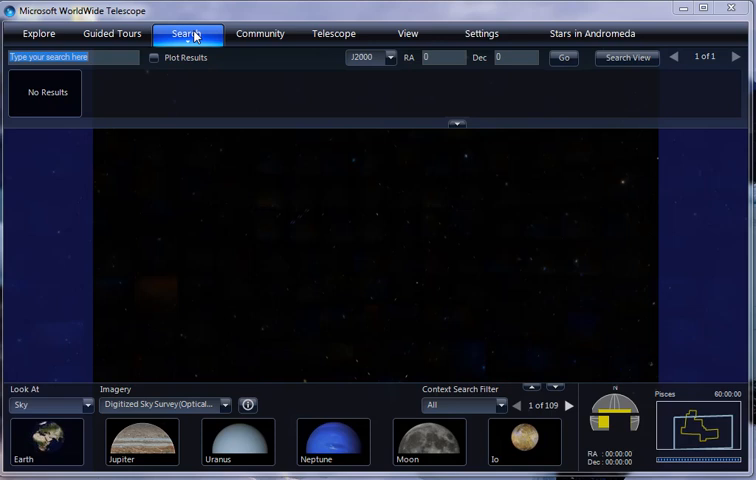
{"action": "type", "text": "orion"}
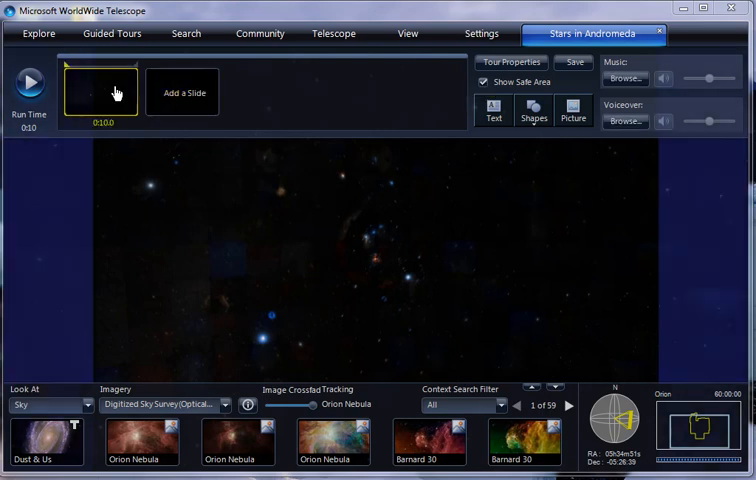
{"action": "mouse_move", "coordinate": [64, 68]}
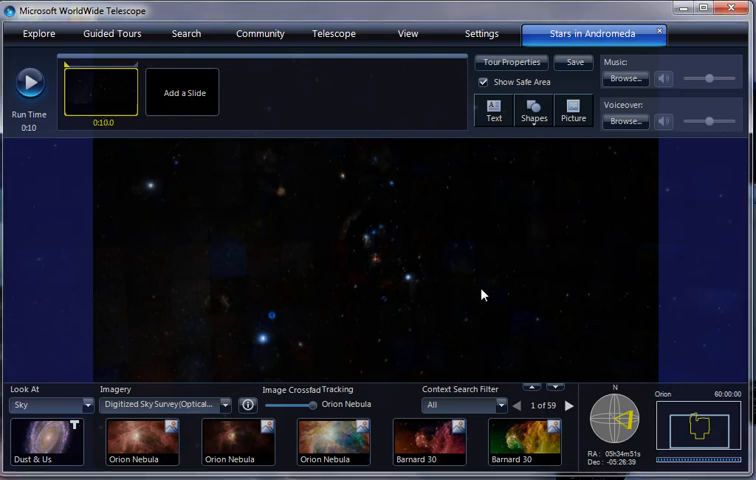
{"action": "mouse_move", "coordinate": [452, 264]}
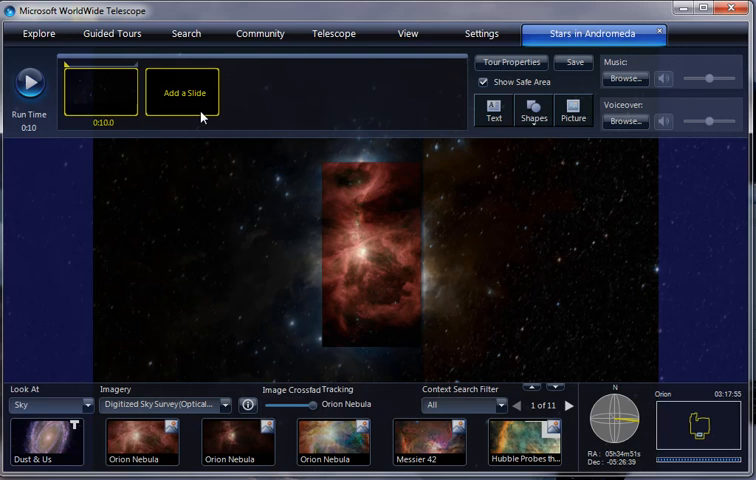
Set the Orion close-up as the first slide's end camera, then show its wider start camera position.
{"action": "right_click", "coordinate": [100, 90]}
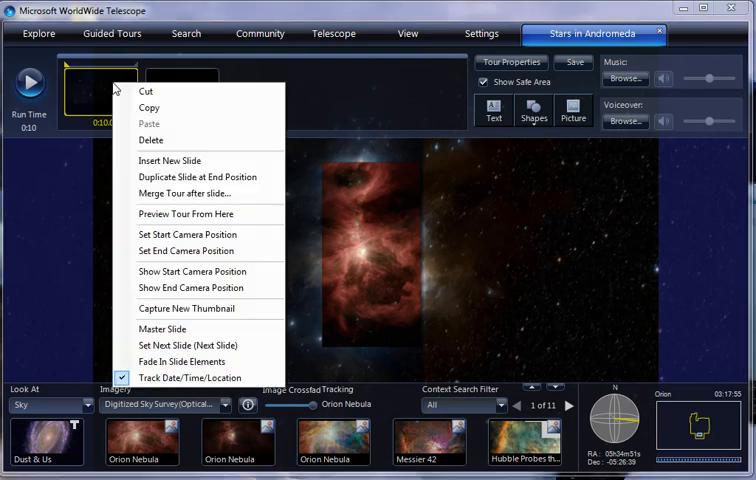
{"action": "mouse_move", "coordinate": [188, 234]}
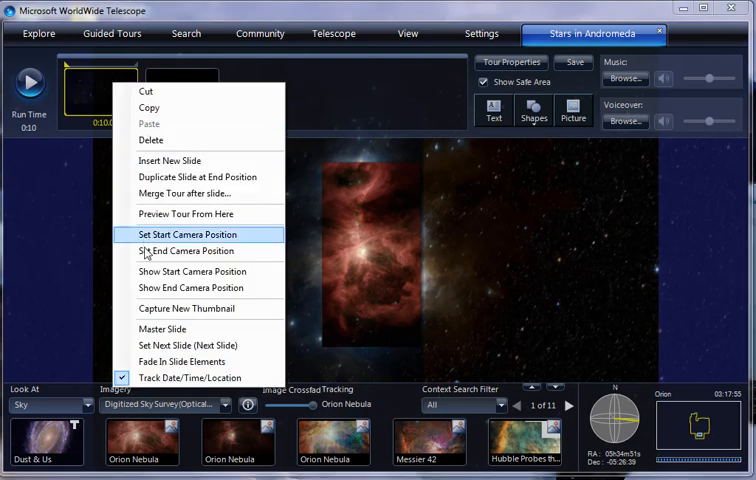
{"action": "left_click", "coordinate": [190, 234]}
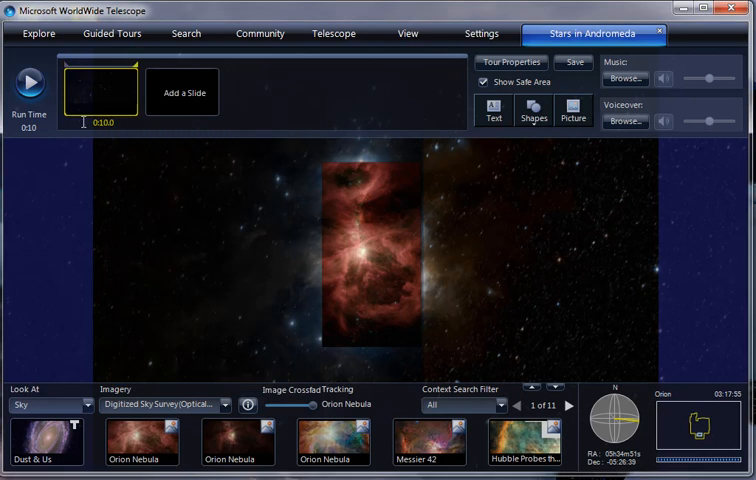
{"action": "right_click", "coordinate": [100, 90]}
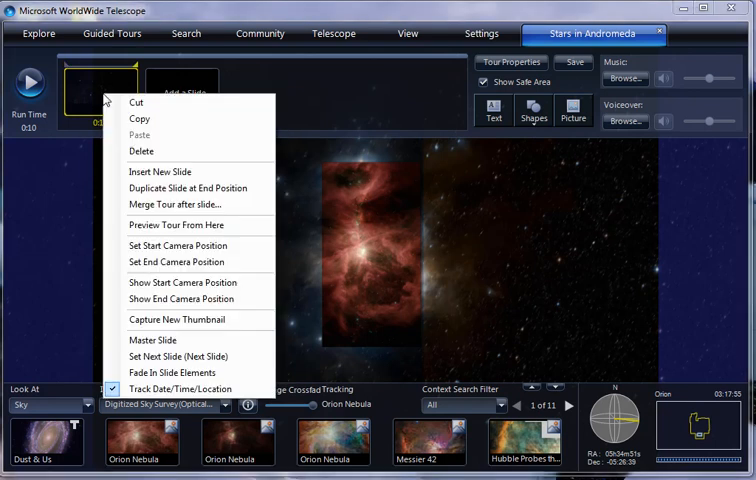
{"action": "mouse_move", "coordinate": [182, 282]}
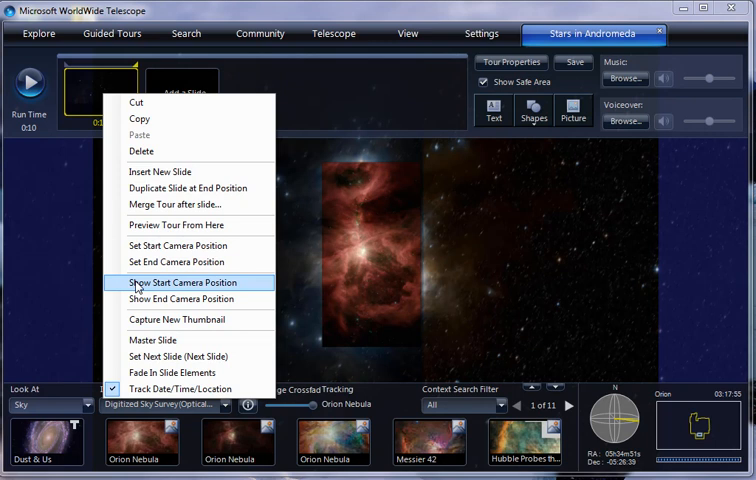
{"action": "left_click", "coordinate": [190, 282]}
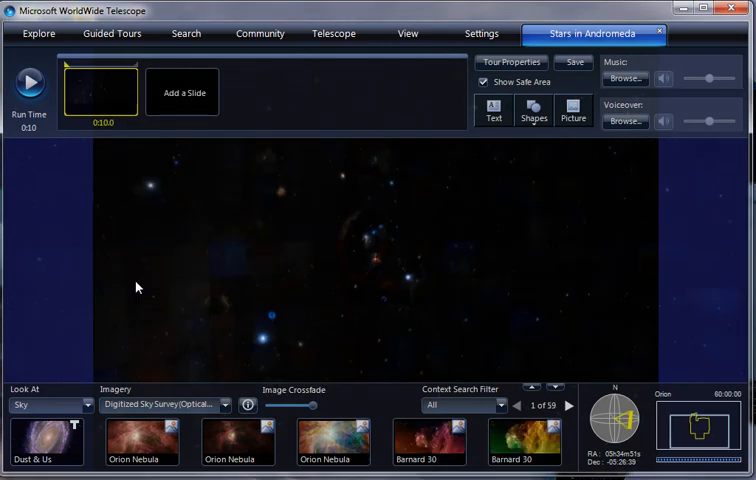
{"action": "mouse_move", "coordinate": [110, 96]}
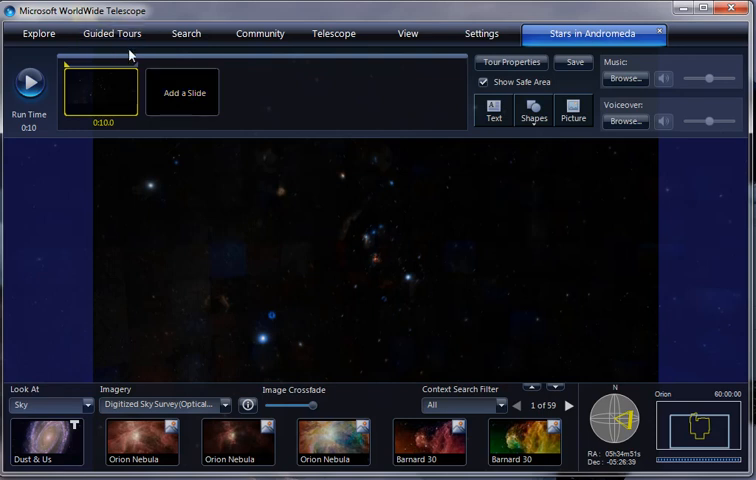
Search for '31' to bring the M31 Andromeda Galaxy into view.
{"action": "left_click", "coordinate": [186, 32]}
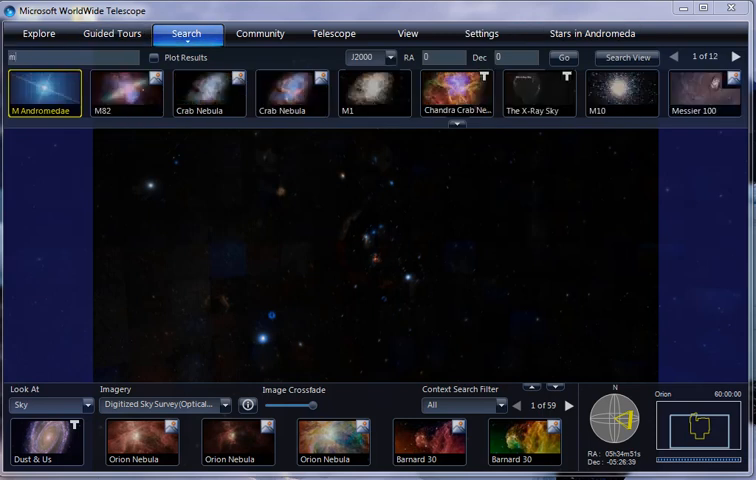
{"action": "type", "text": "31"}
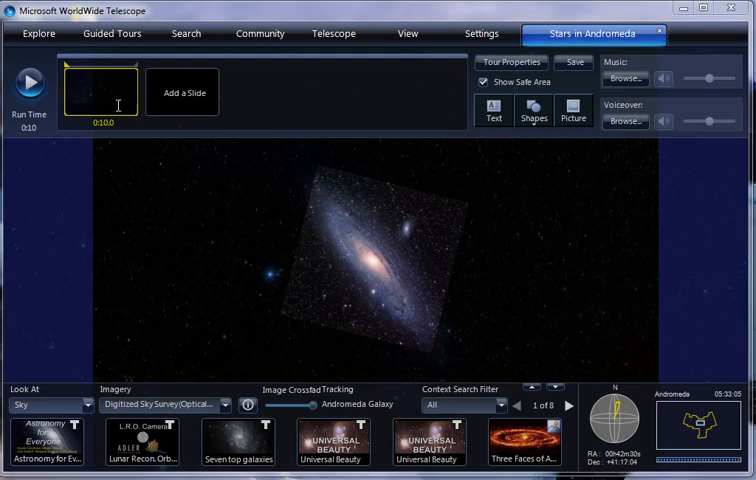
Add a second slide and move its view to the Young and Old Stars in Andromeda's Halo image.
{"action": "left_click", "coordinate": [182, 92]}
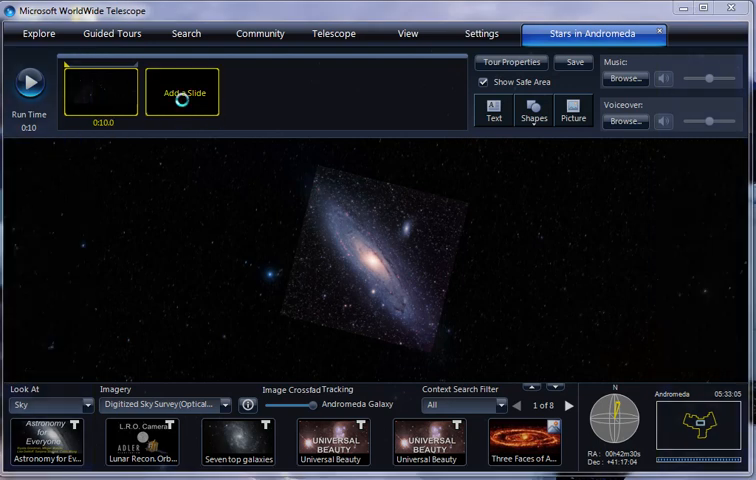
{"action": "left_click", "coordinate": [182, 92]}
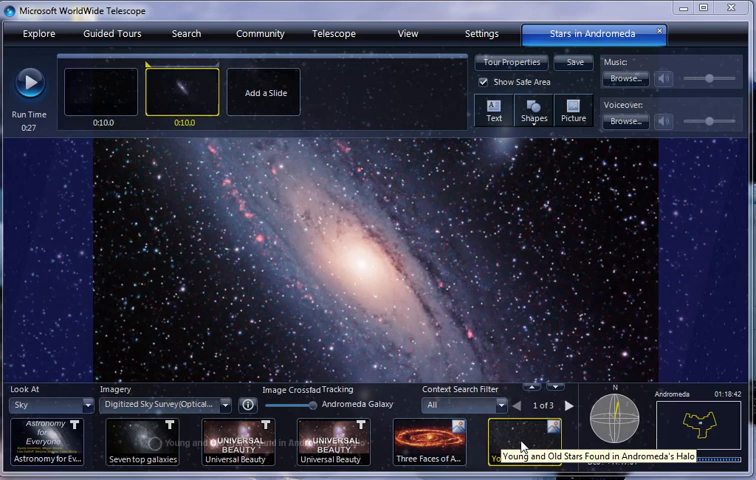
{"action": "left_click", "coordinate": [524, 444]}
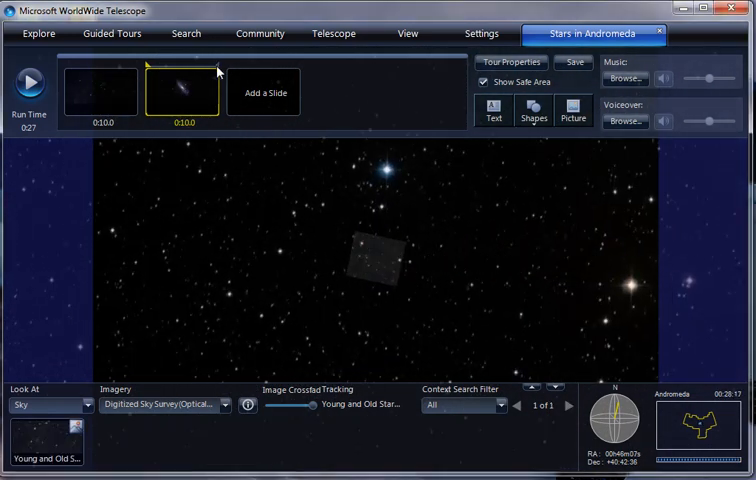
{"action": "right_click", "coordinate": [184, 92]}
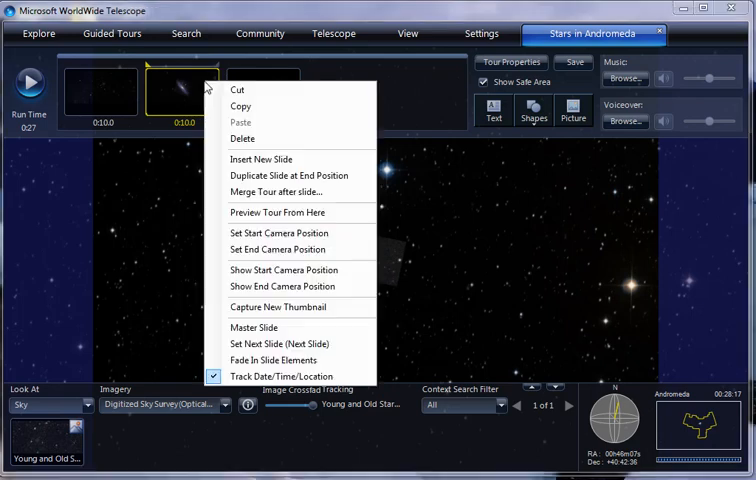
{"action": "mouse_move", "coordinate": [280, 192]}
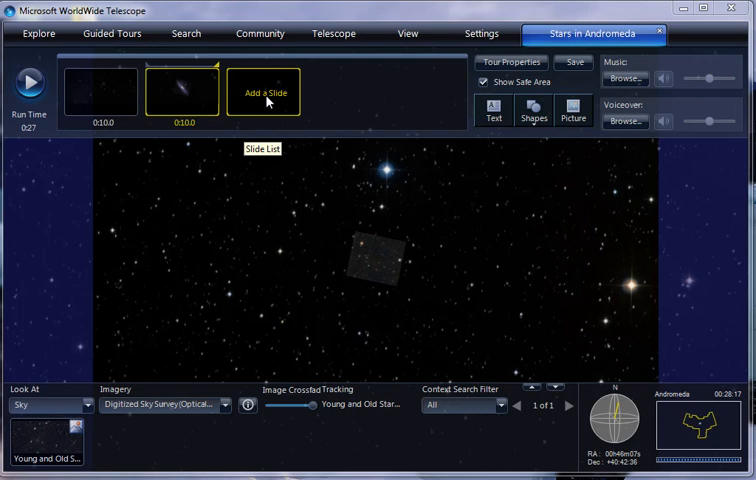
Add a third slide and set the deeper halo star-field zoom as its end camera position.
{"action": "left_click", "coordinate": [264, 92]}
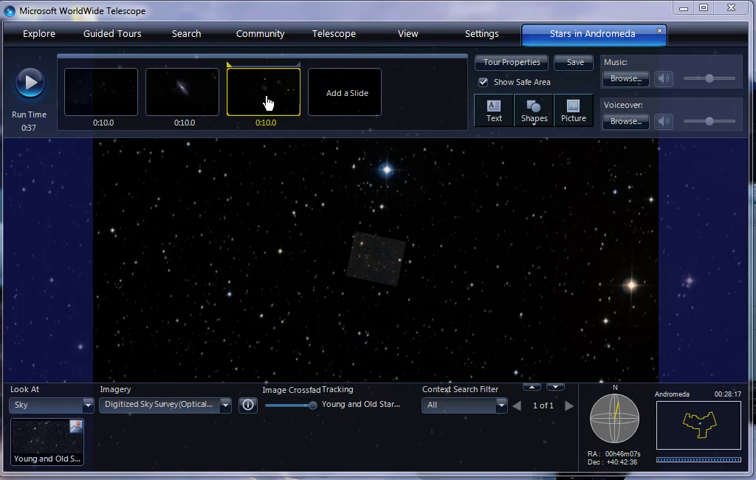
{"action": "right_click", "coordinate": [264, 92]}
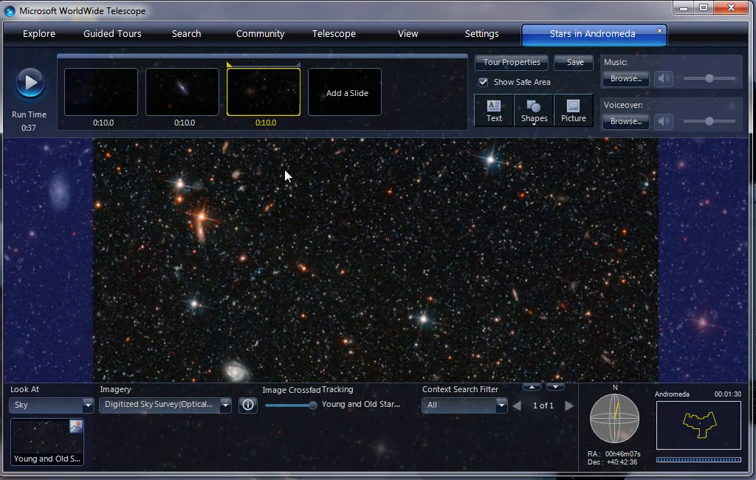
{"action": "right_click", "coordinate": [264, 96]}
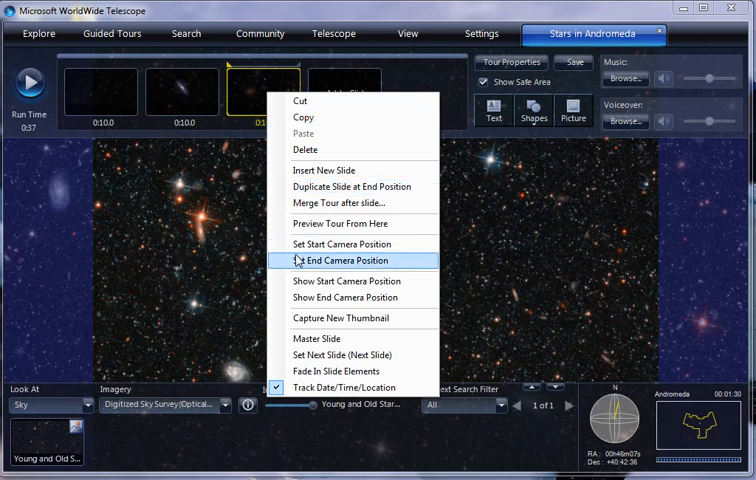
{"action": "left_click", "coordinate": [348, 260]}
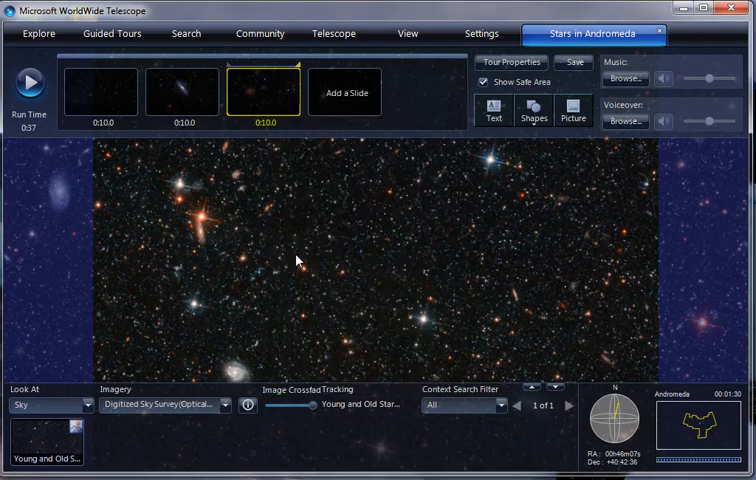